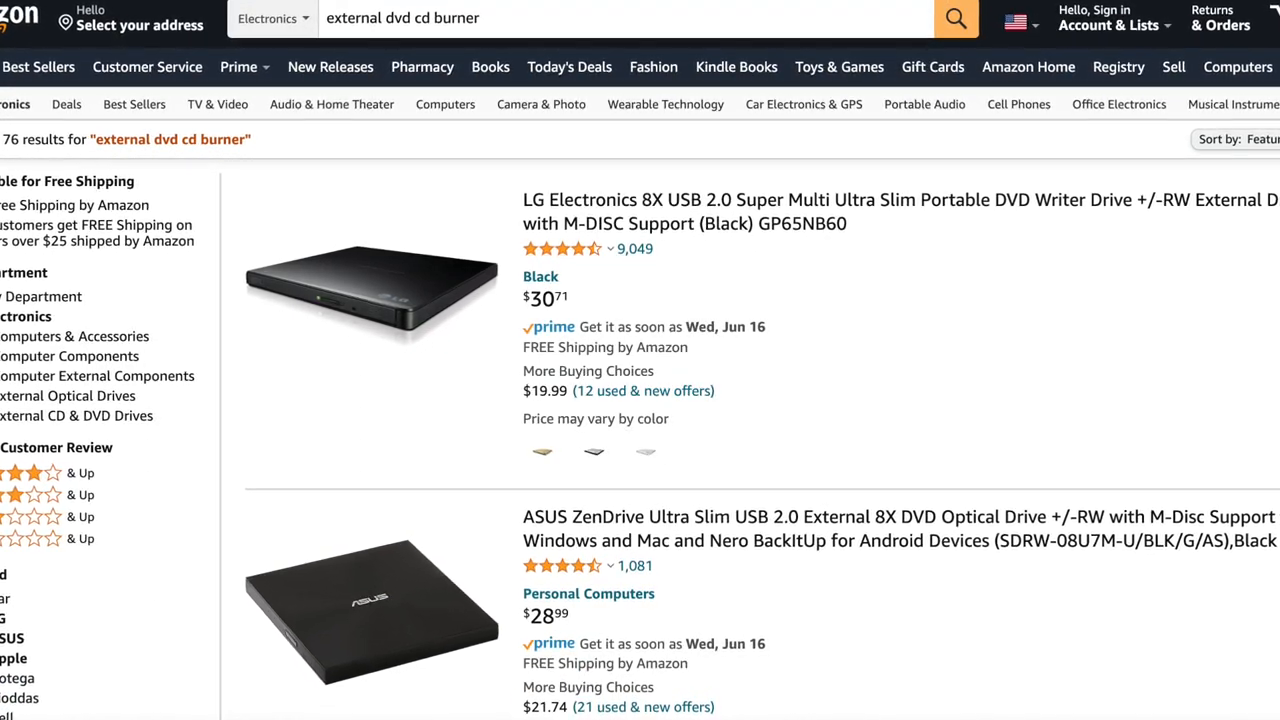
Step: Scroll through the Amazon listings for external DVD/CD burners
scroll("down", 3)
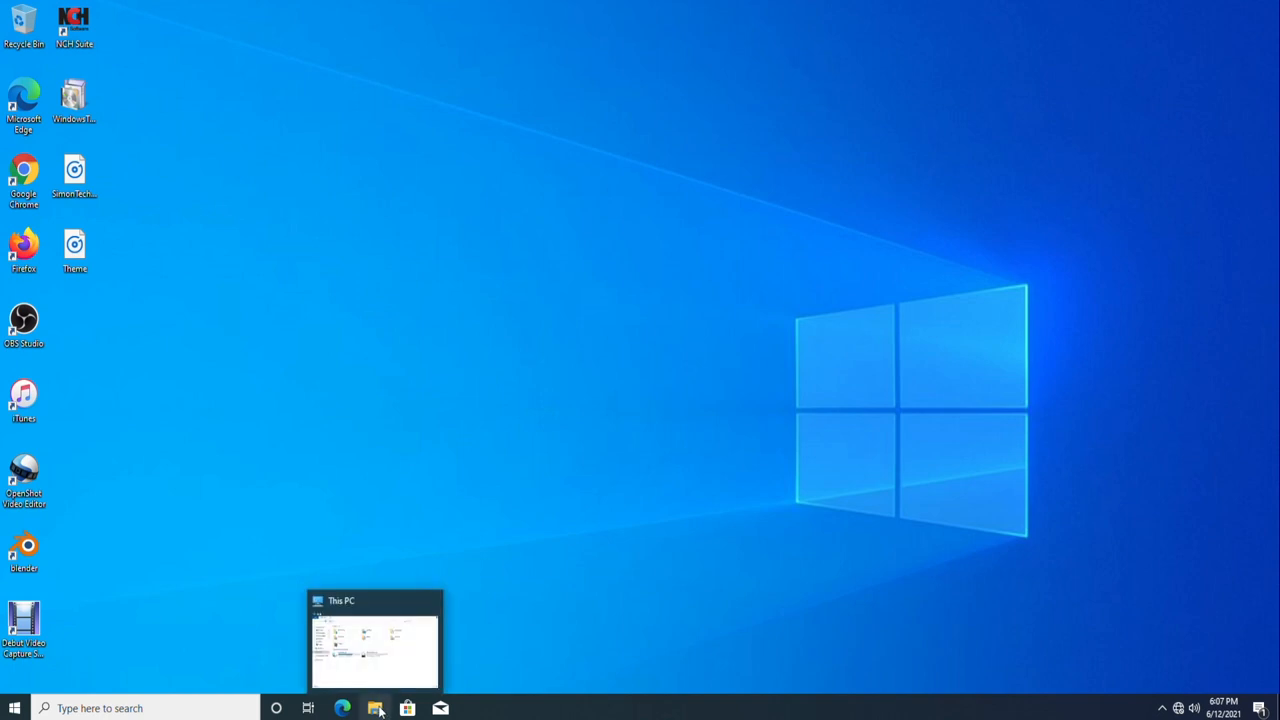
left_click(375, 640)
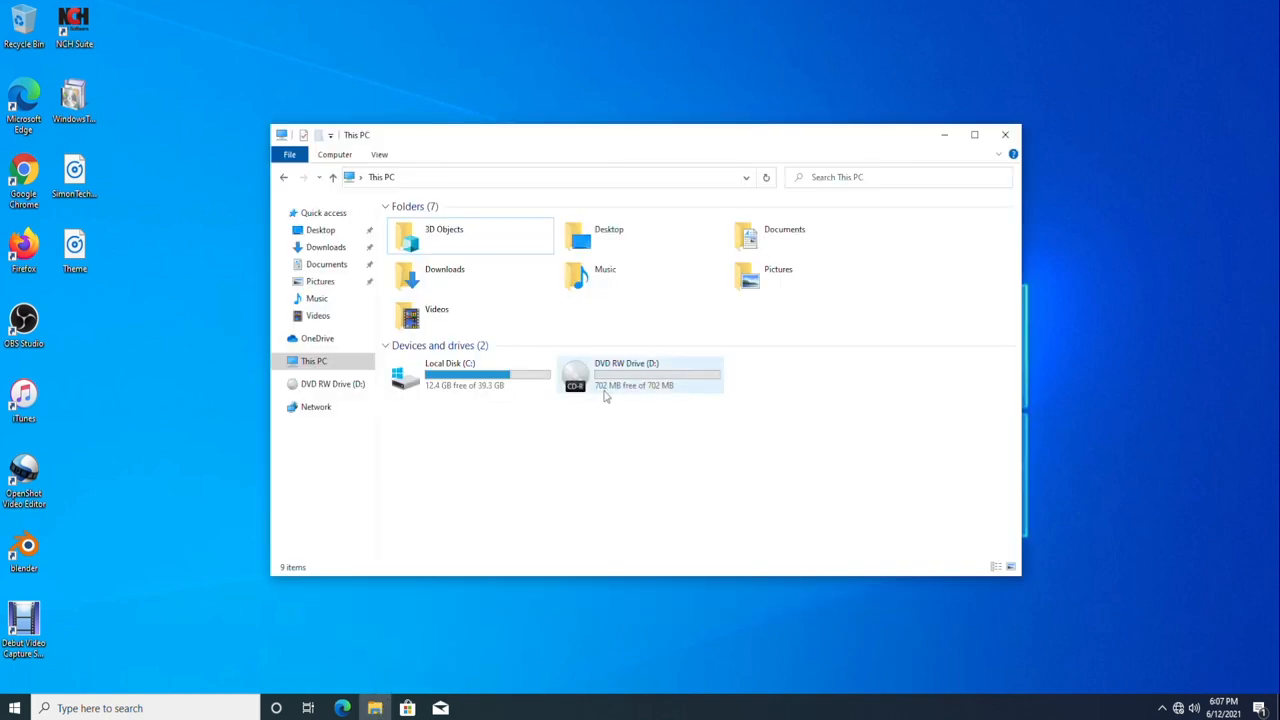
mouse_move(610, 390)
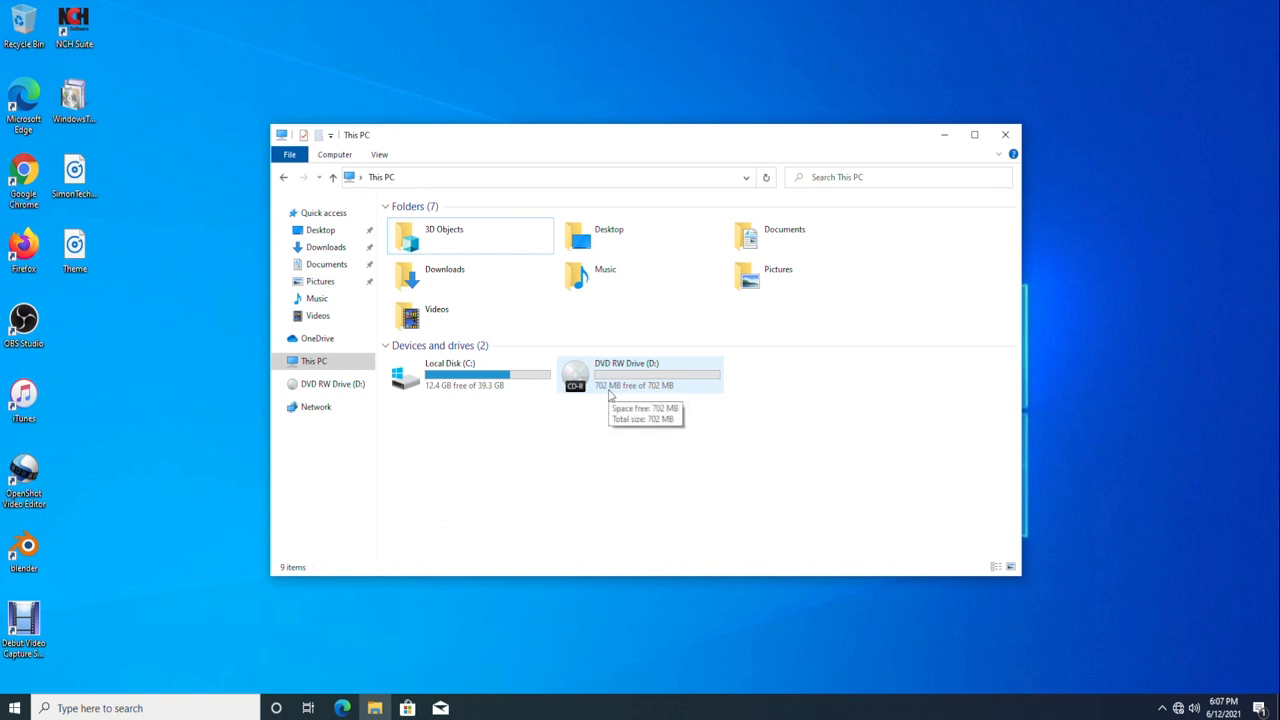
mouse_move(620, 390)
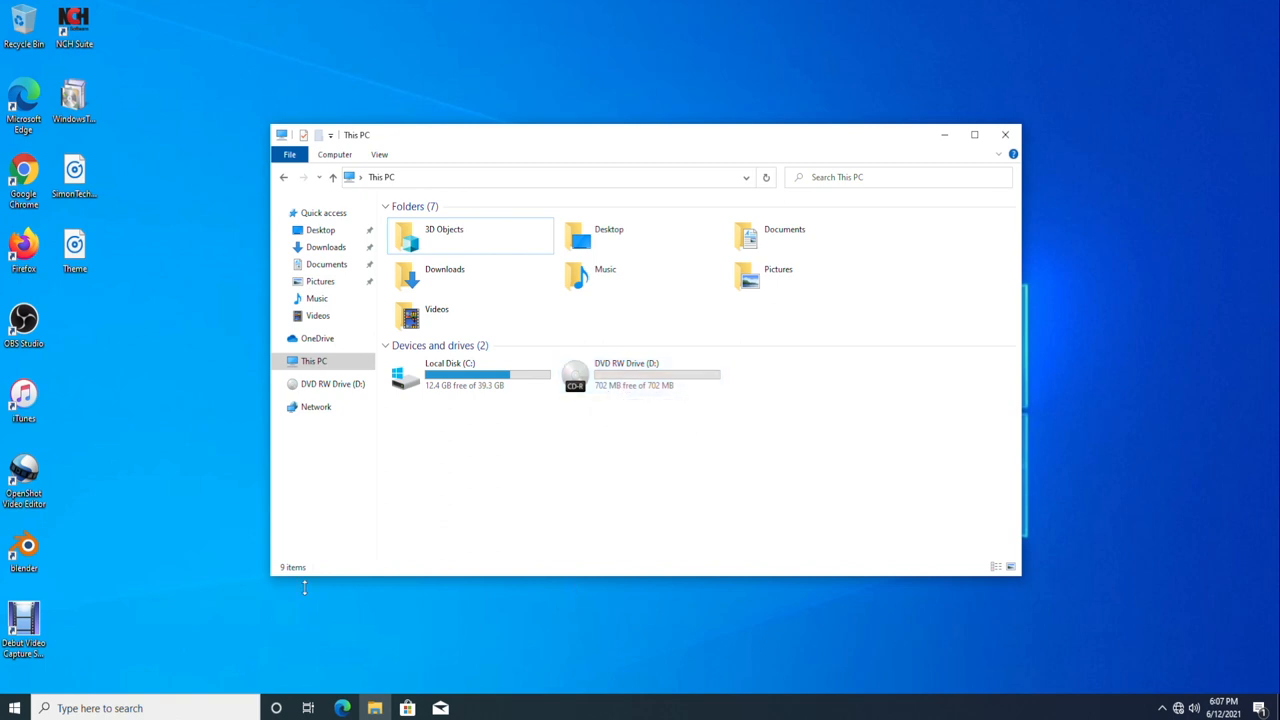
mouse_move(374, 708)
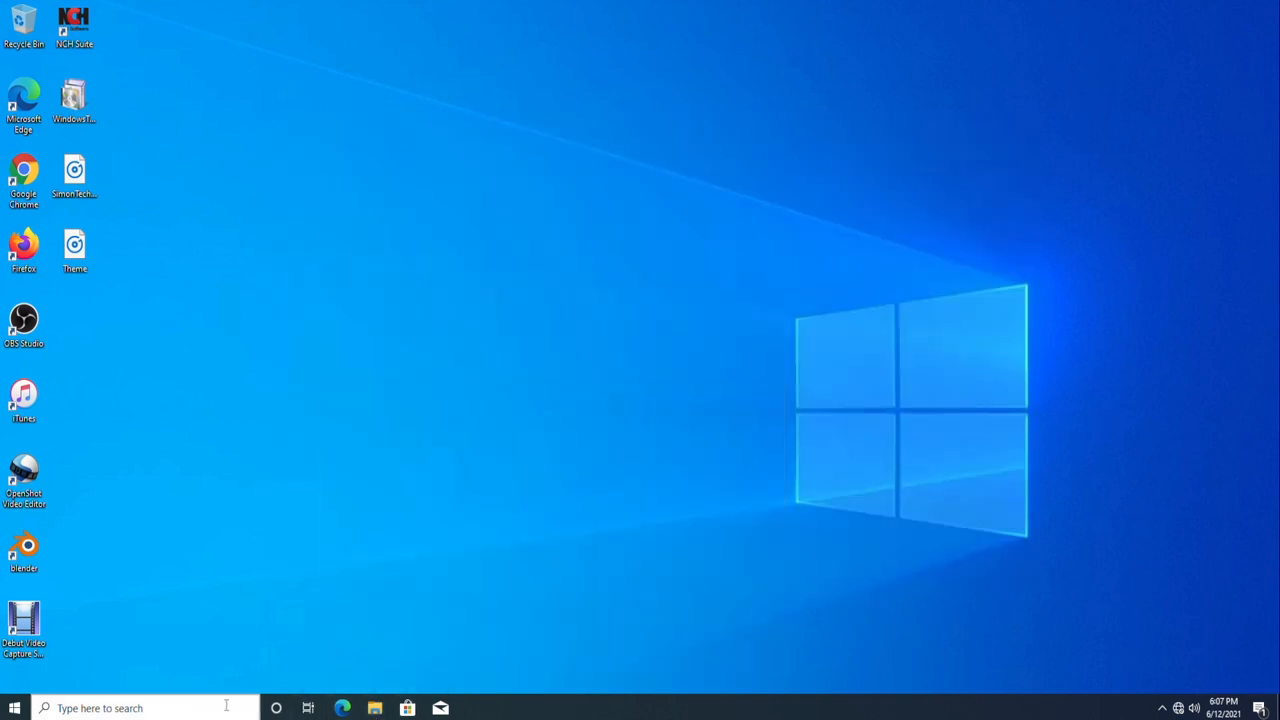
Step: Search the taskbar for 'windows me' to launch Windows Media Player
left_click(140, 708)
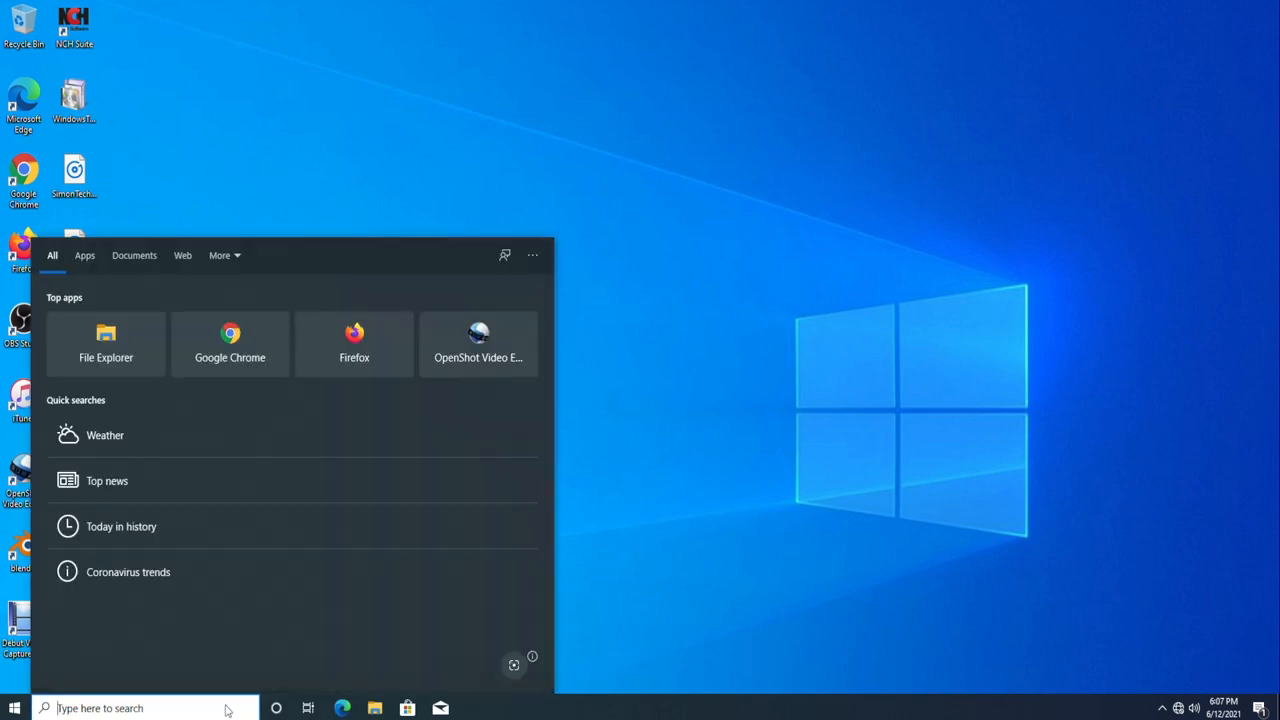
type("windows me")
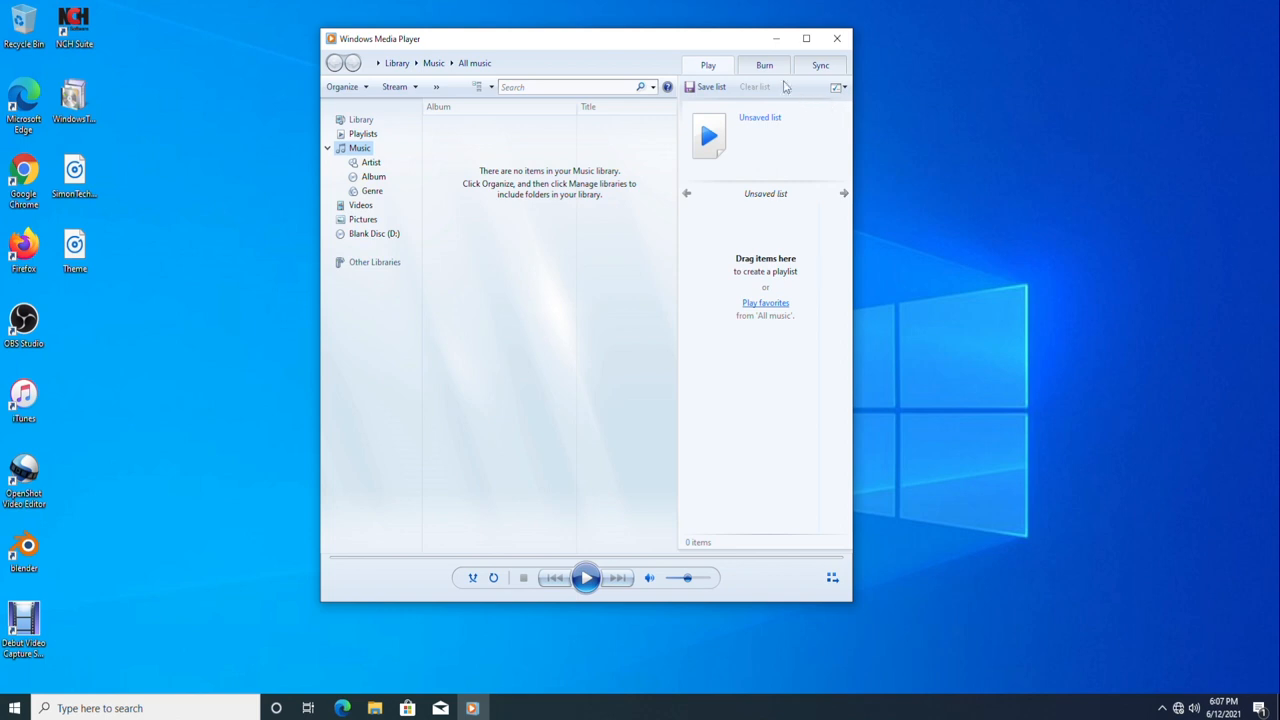
Step: Build a burn list of SimonTech20090812 and Theme, confirming Audio CD format
left_click(764, 65)
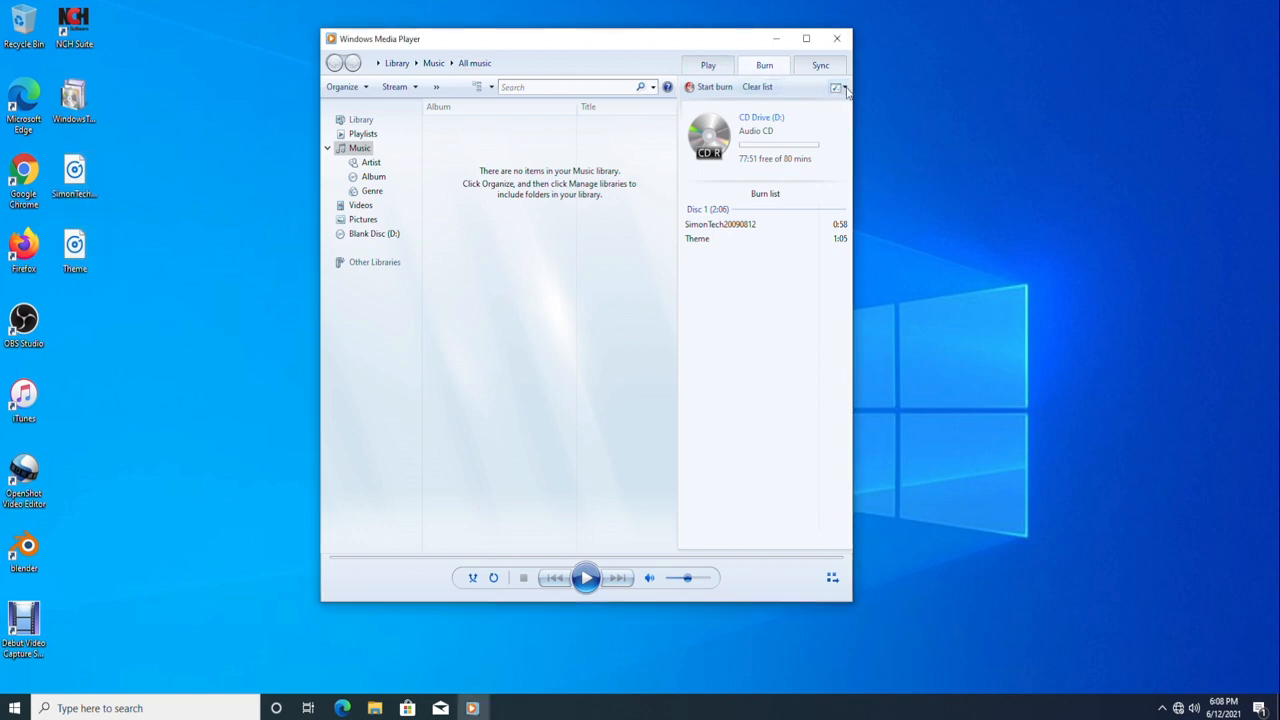
left_click(836, 88)
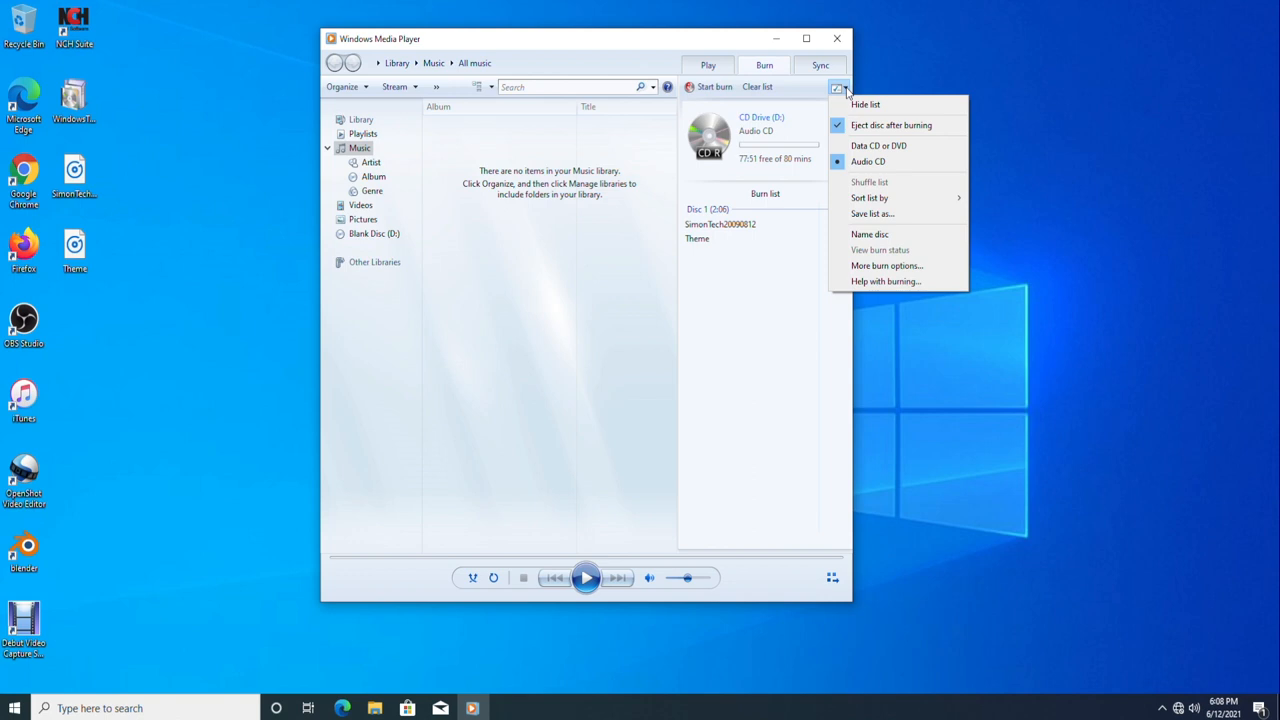
mouse_move(939, 146)
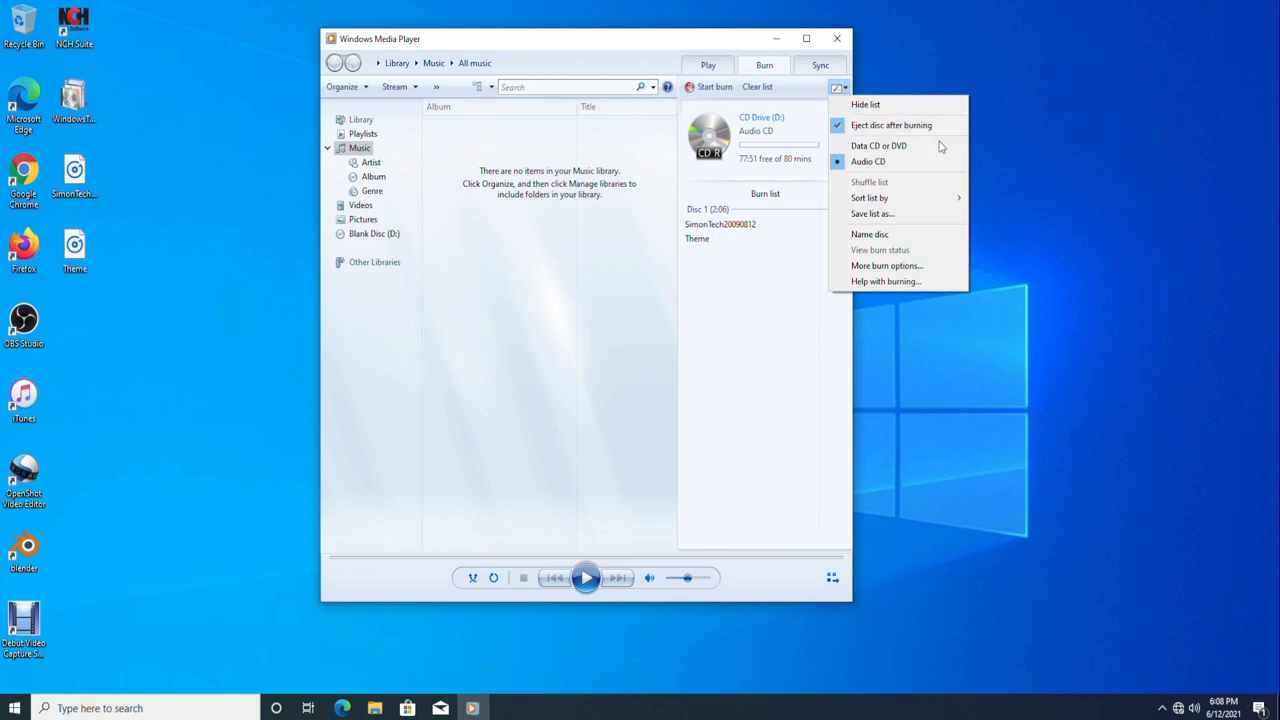
mouse_move(868, 161)
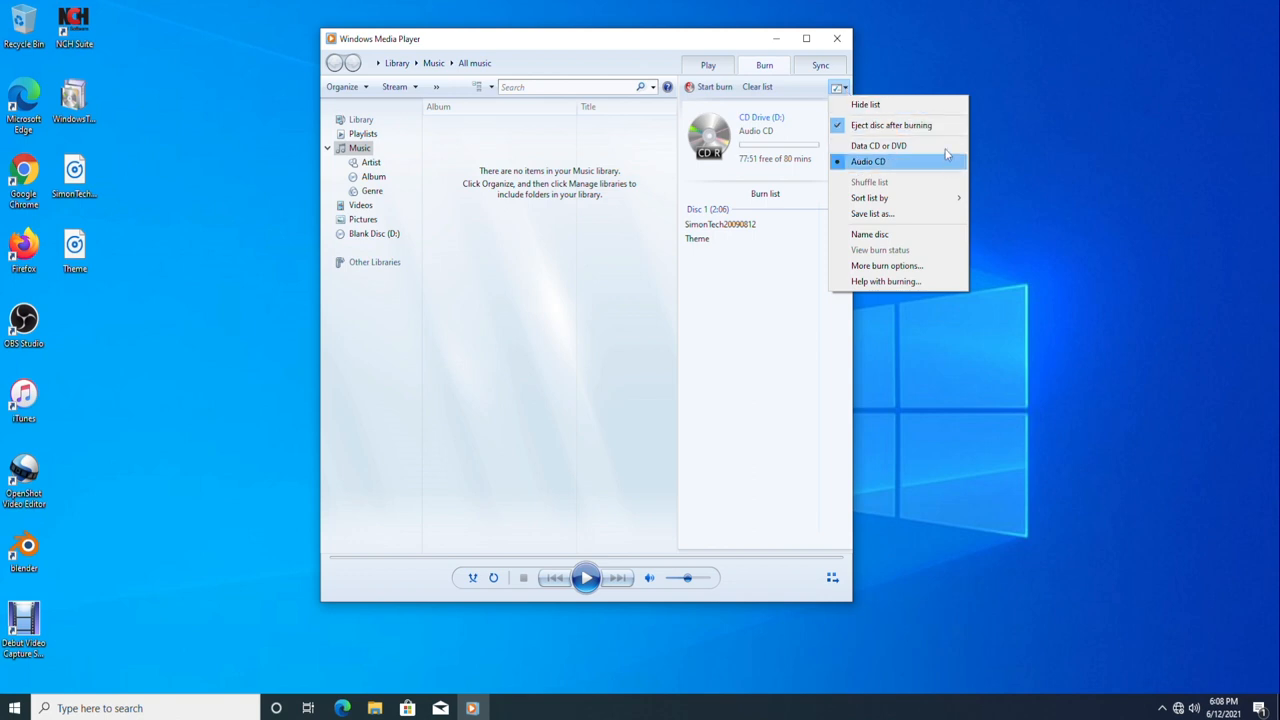
mouse_move(1020, 158)
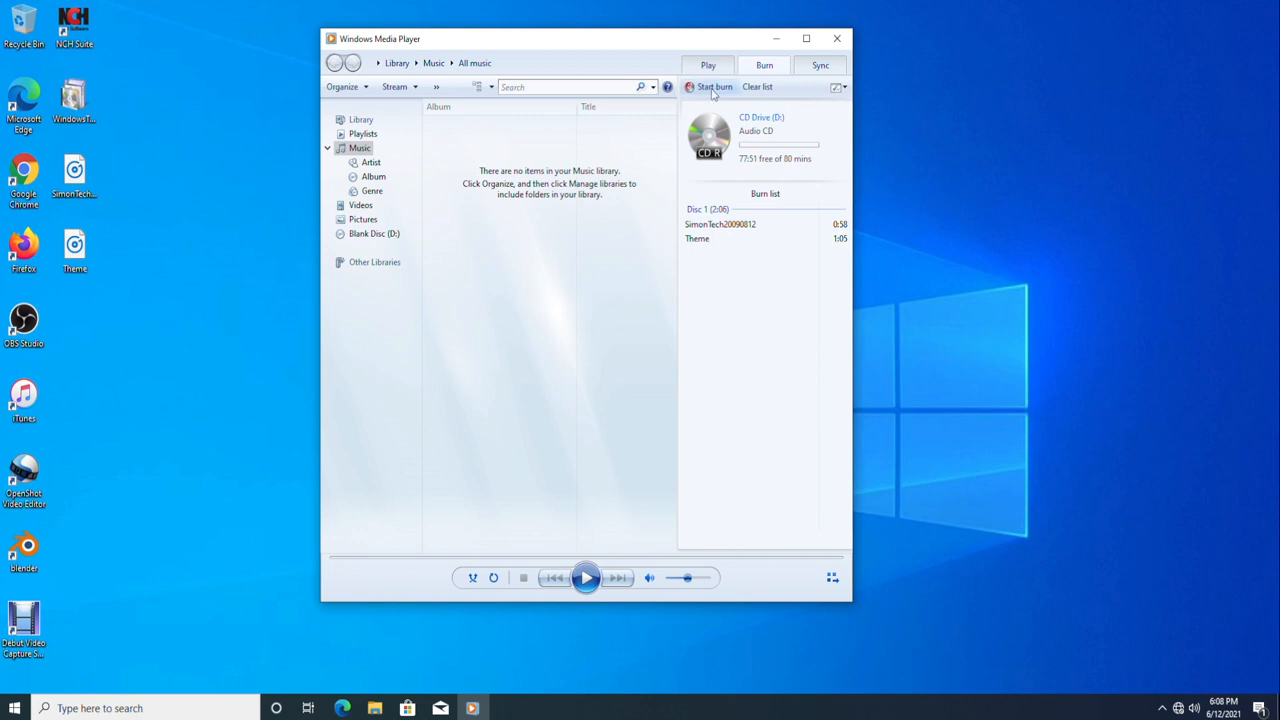
Step: Start burning the SimonTech20090812 and Theme audio CD
left_click(714, 86)
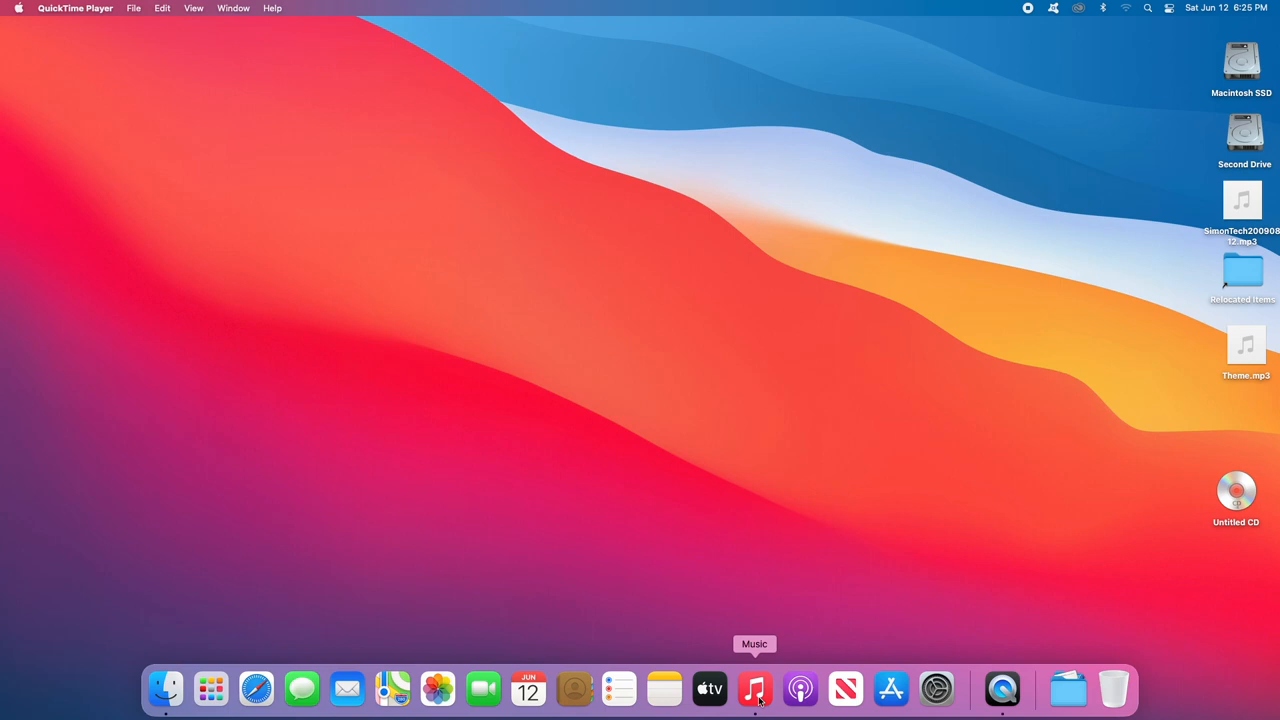
Step: Launch Music, add SimonTech20090812.mp3 and Theme.mp3 to Songs, then show All Playlists
left_click(755, 689)
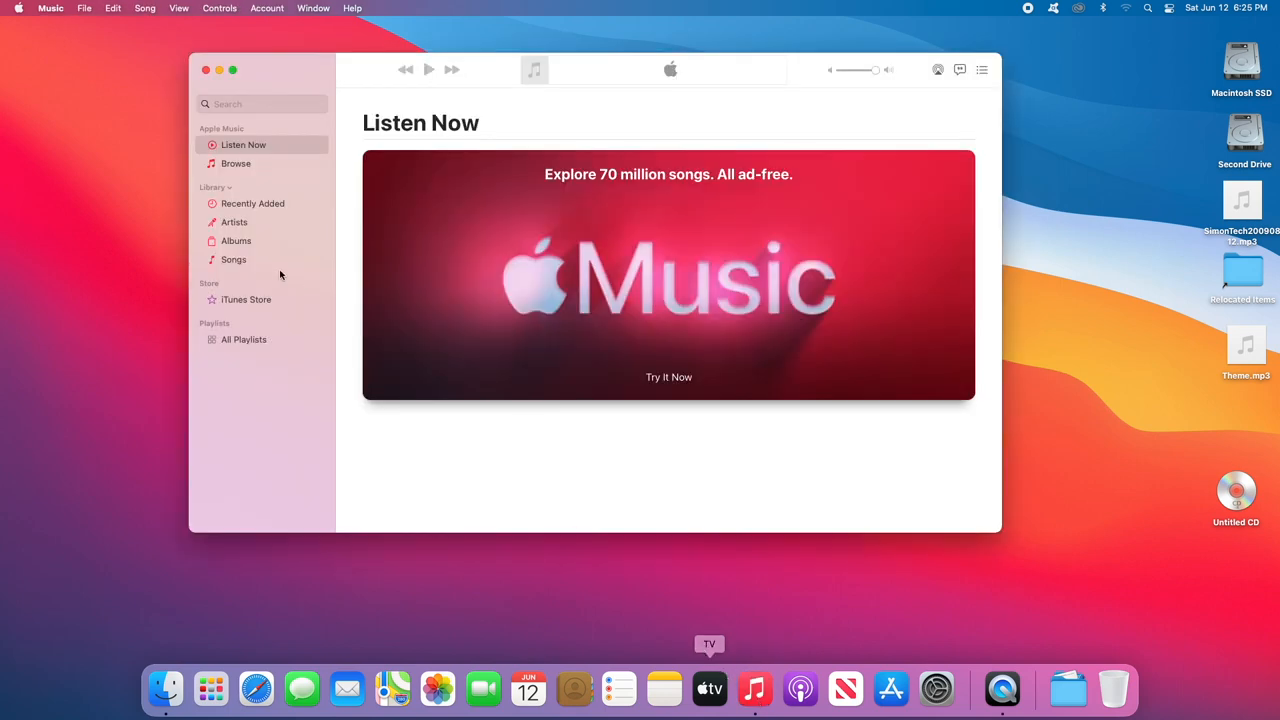
left_click(233, 259)
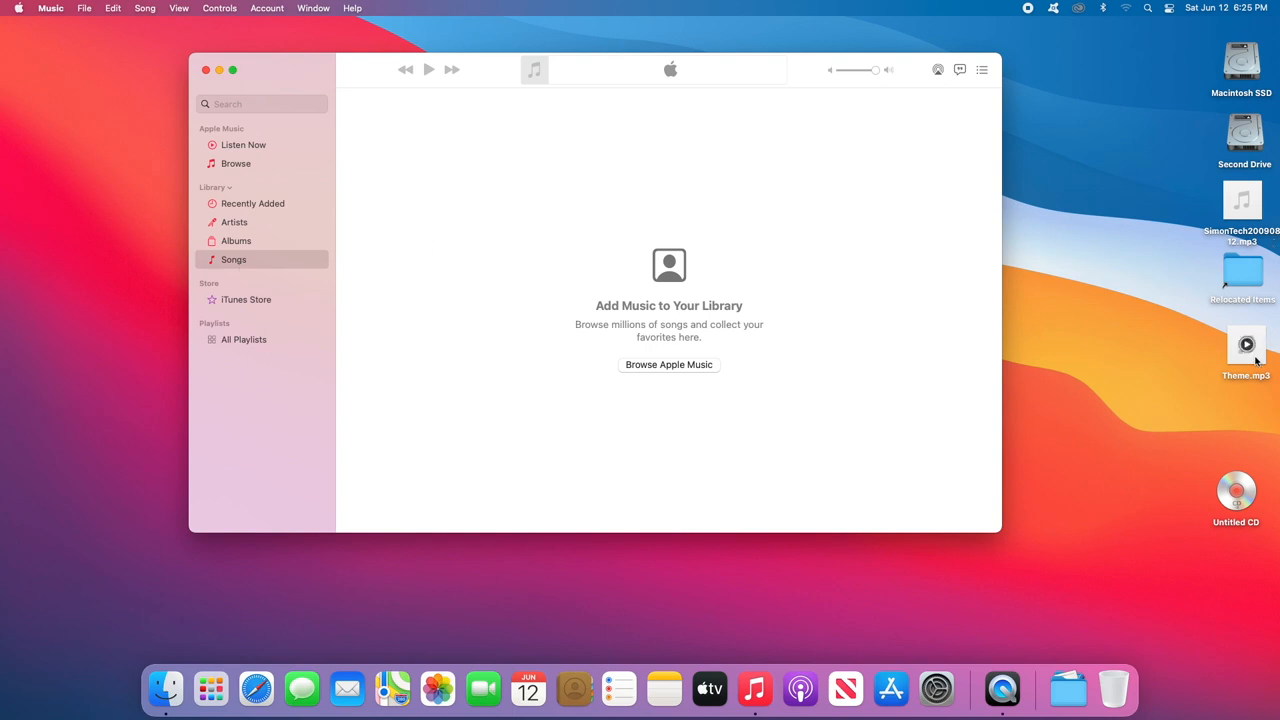
left_click_drag(1246, 345, 560, 235)
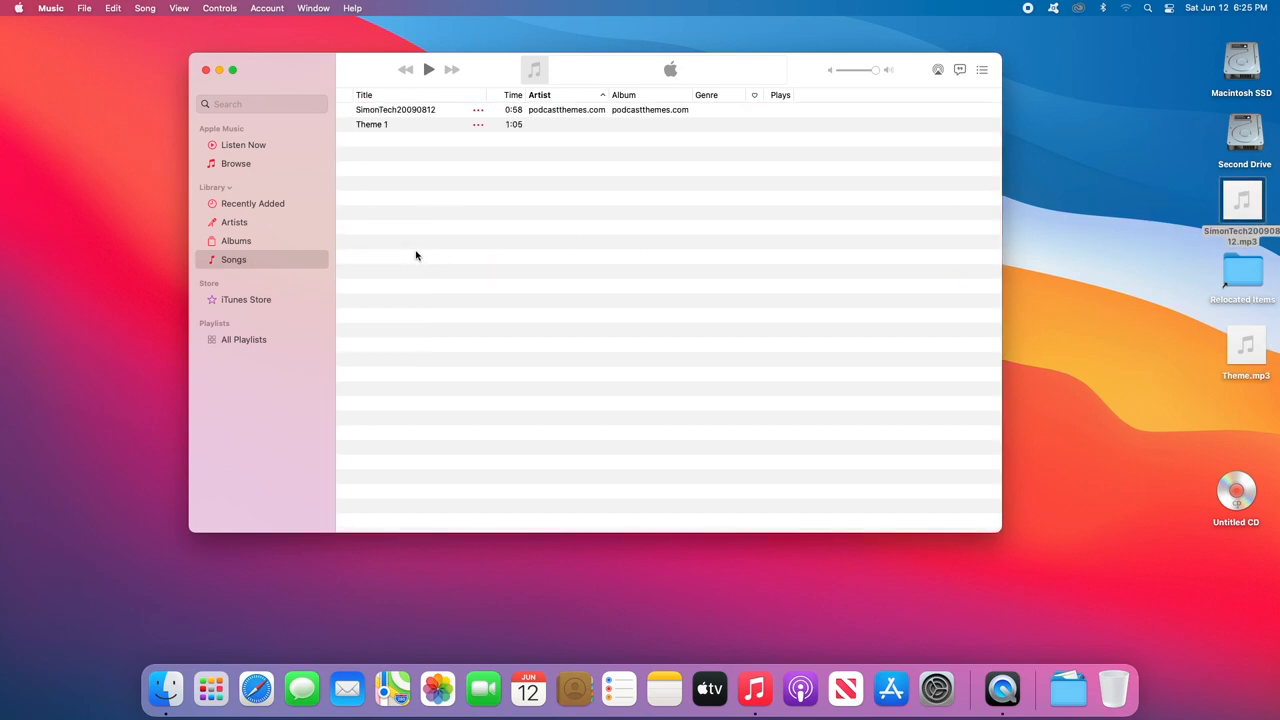
mouse_move(253, 347)
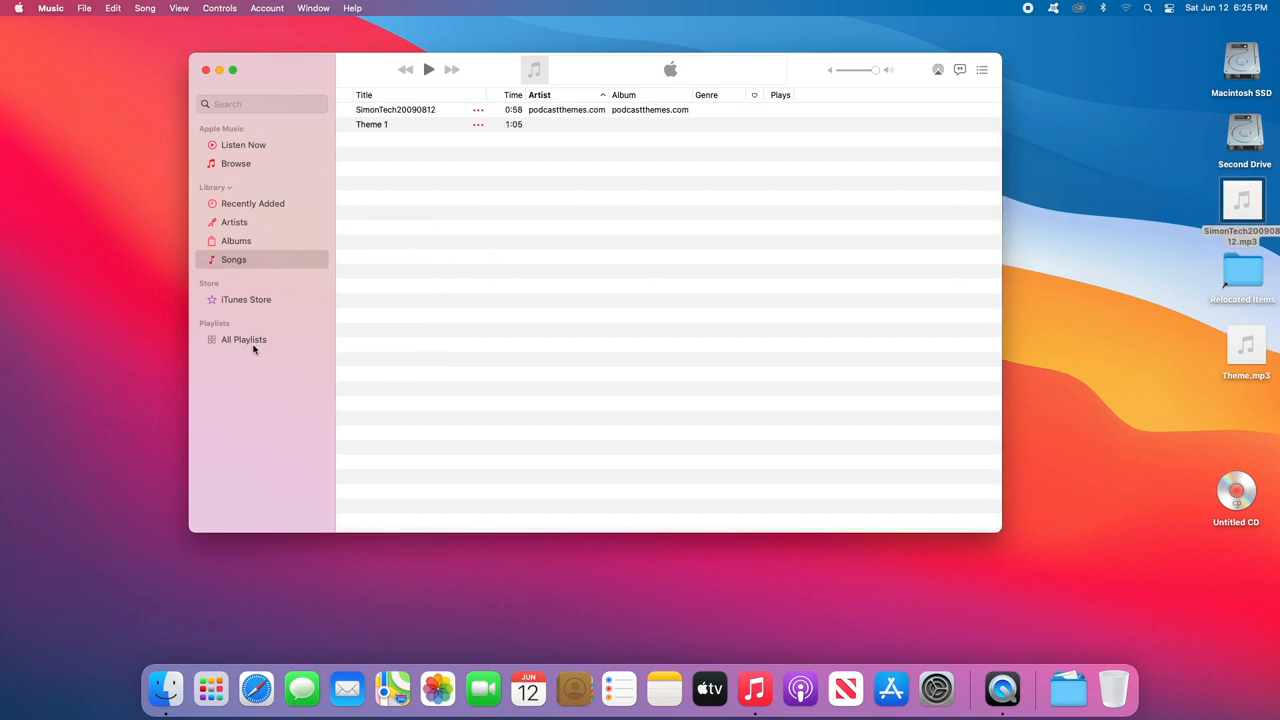
left_click(244, 339)
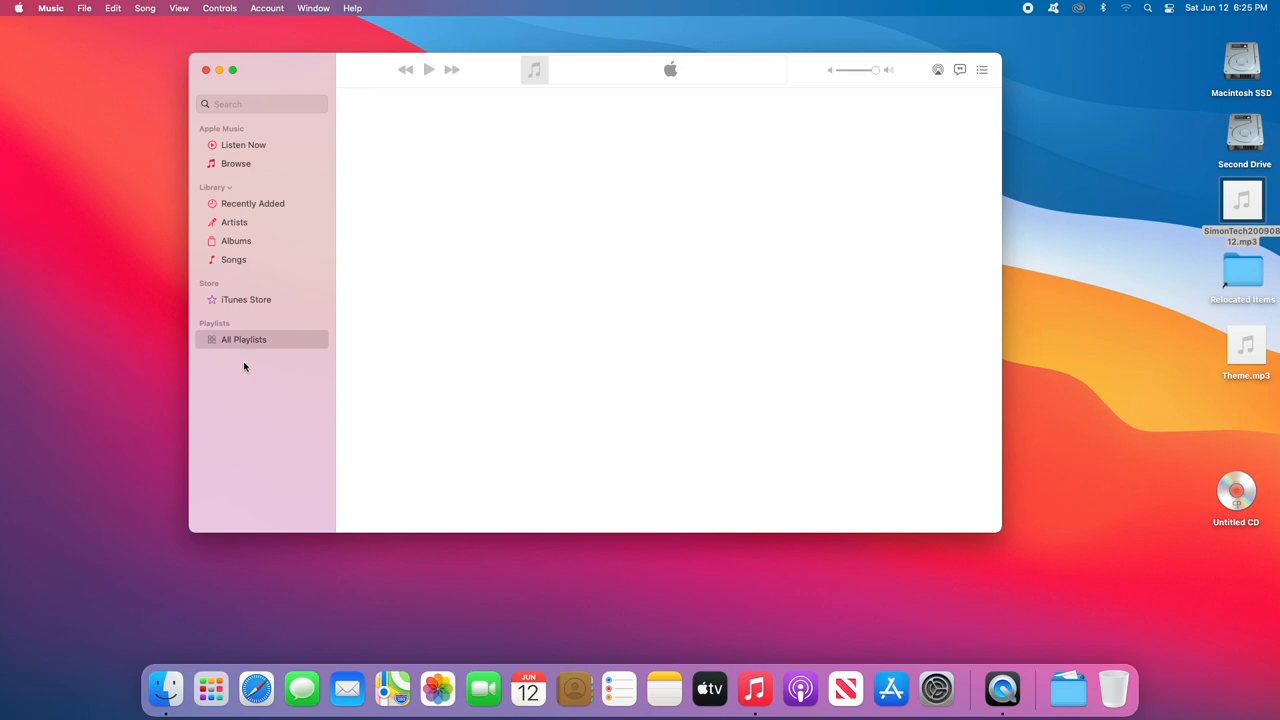
Step: Create a new sidebar playlist and name it 'Themes'
right_click(244, 339)
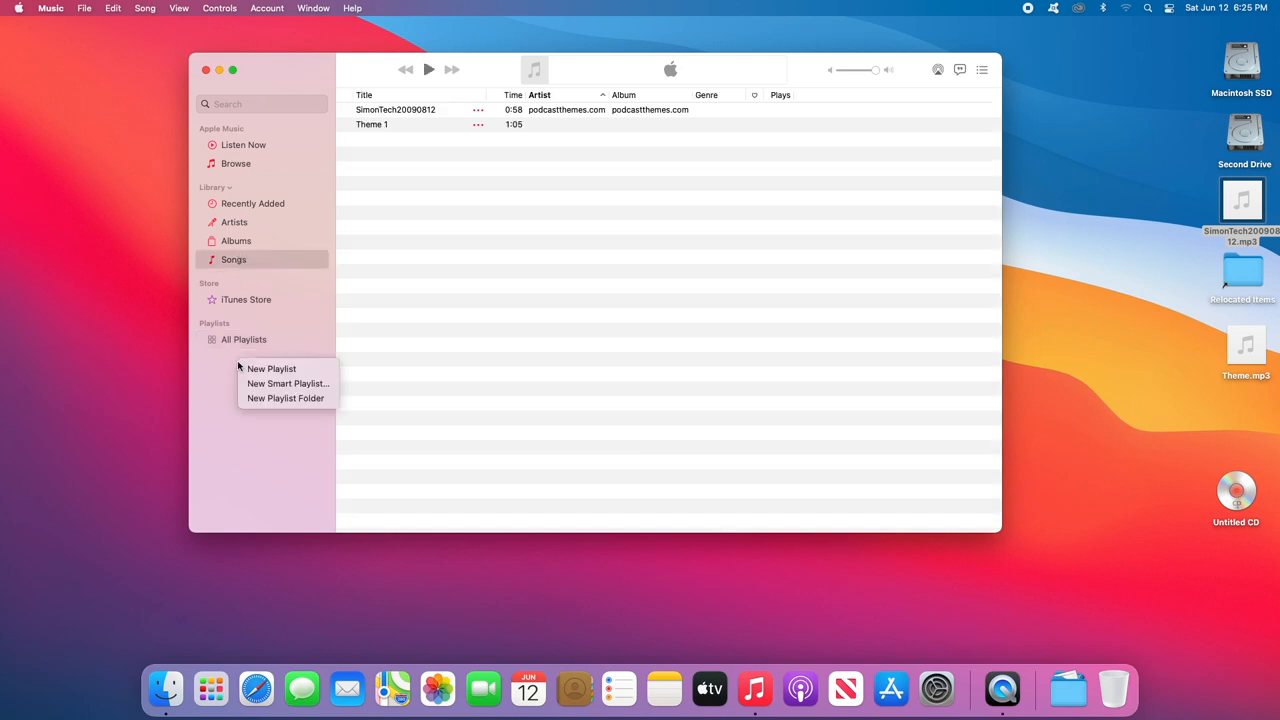
mouse_move(271, 368)
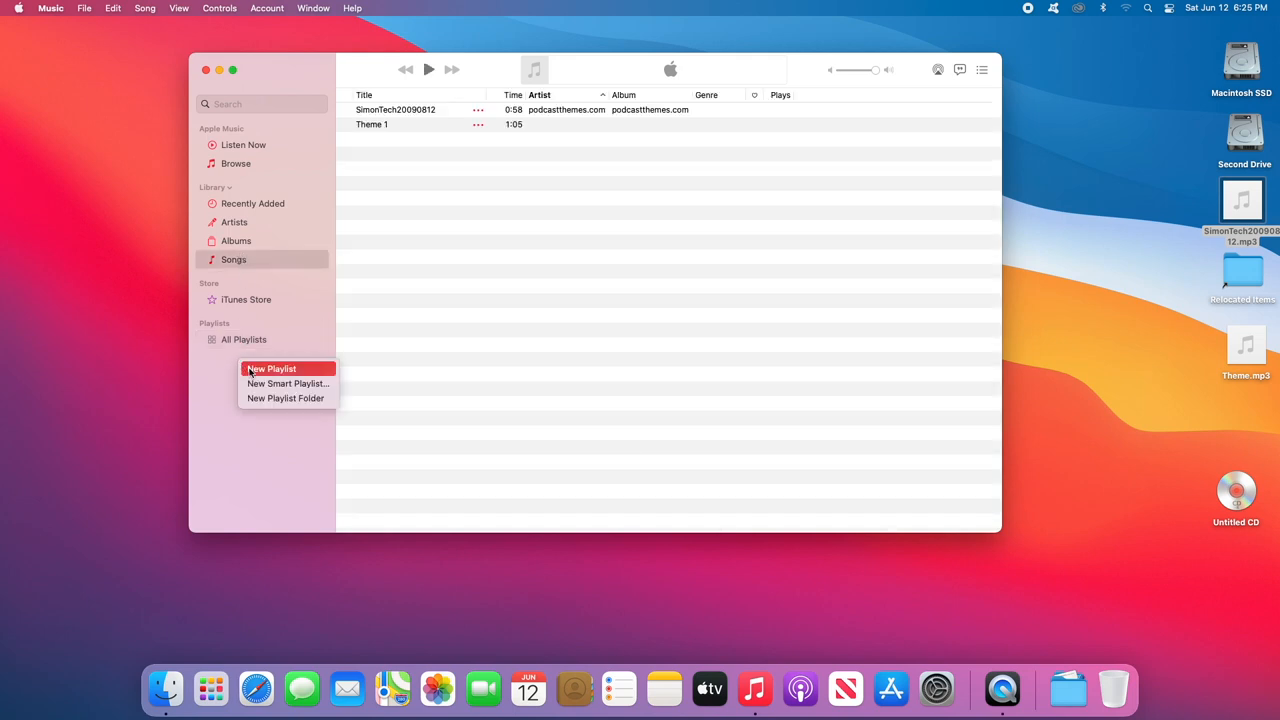
left_click(272, 368)
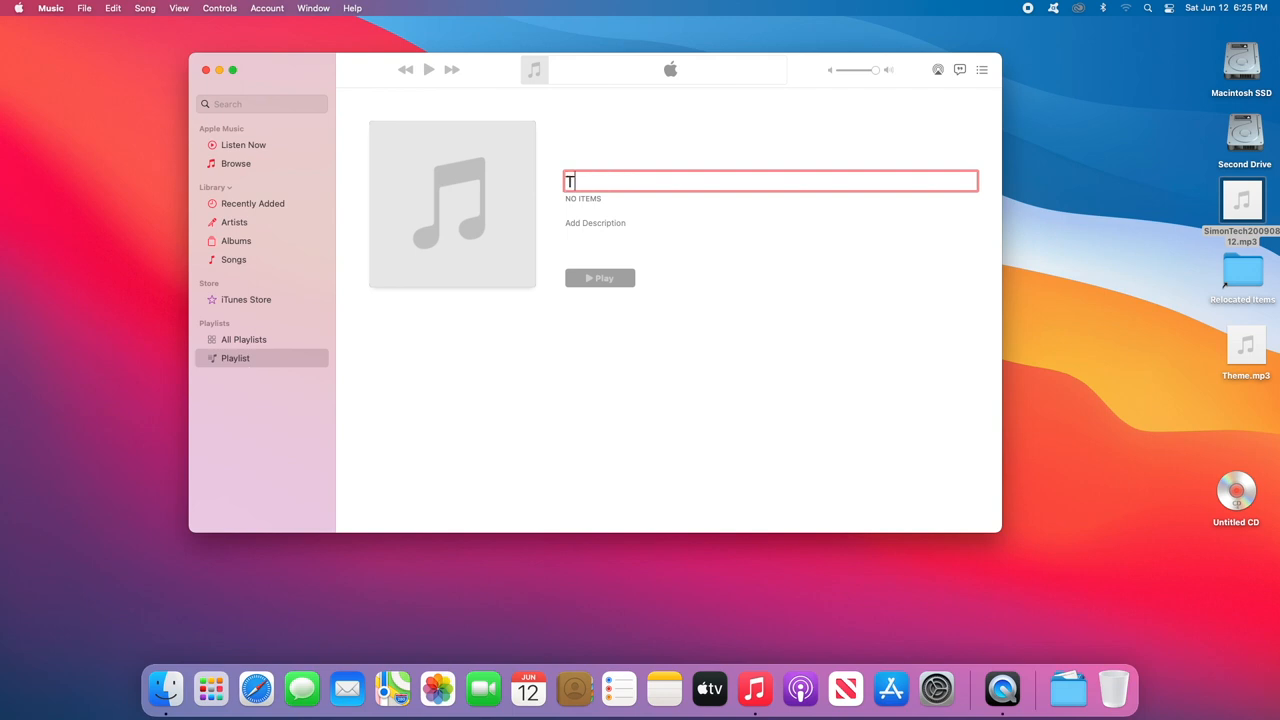
type("hemes")
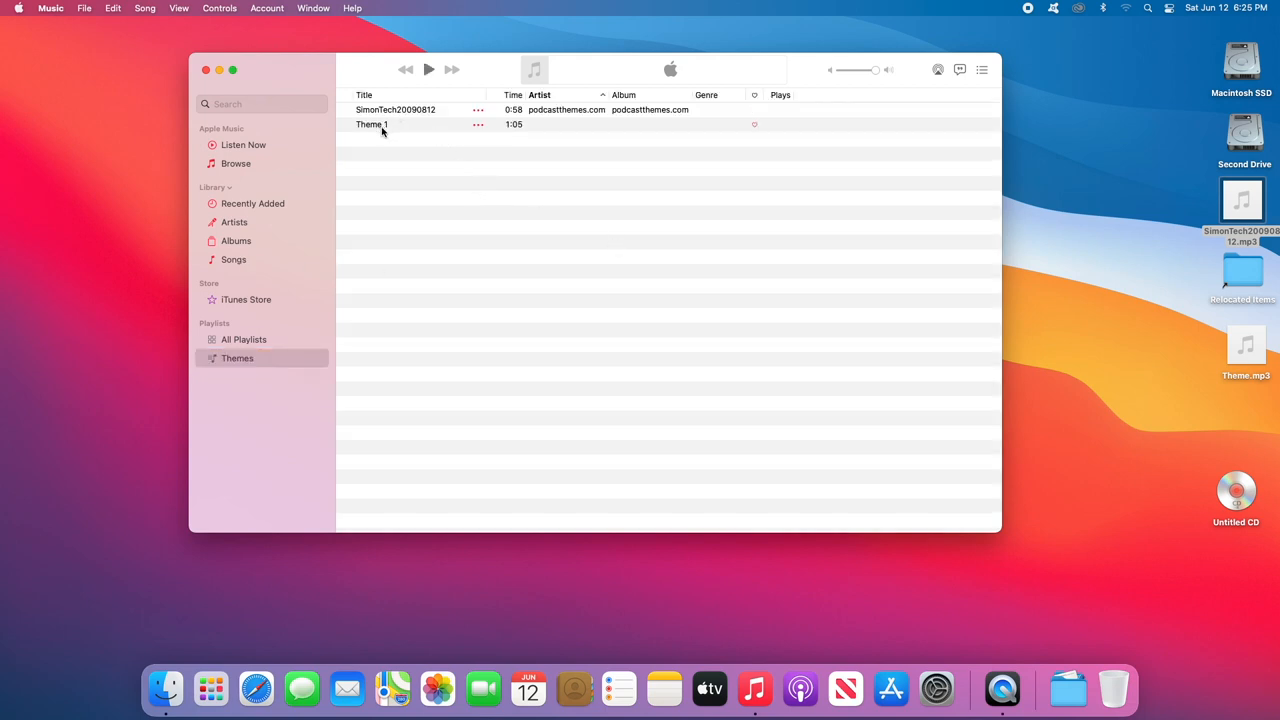
Step: Add Theme 1 and SimonTech20090812 to the Themes playlist
left_click(371, 124)
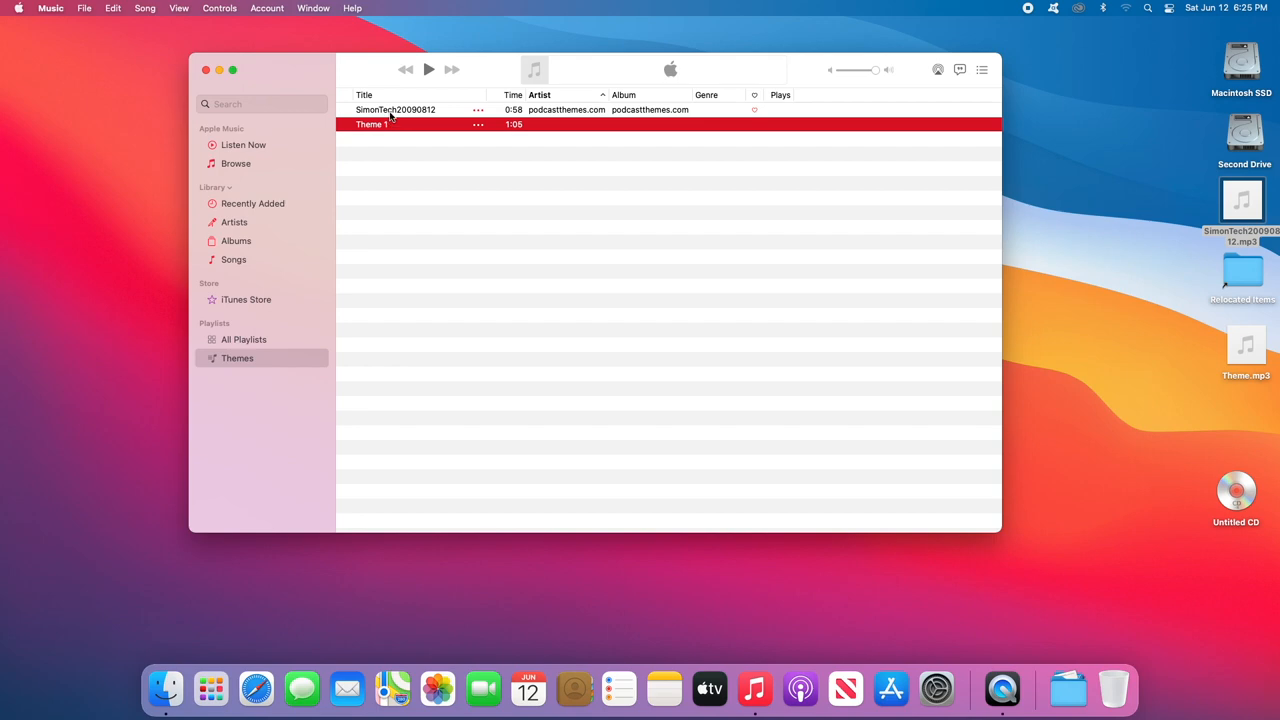
left_click(395, 109)
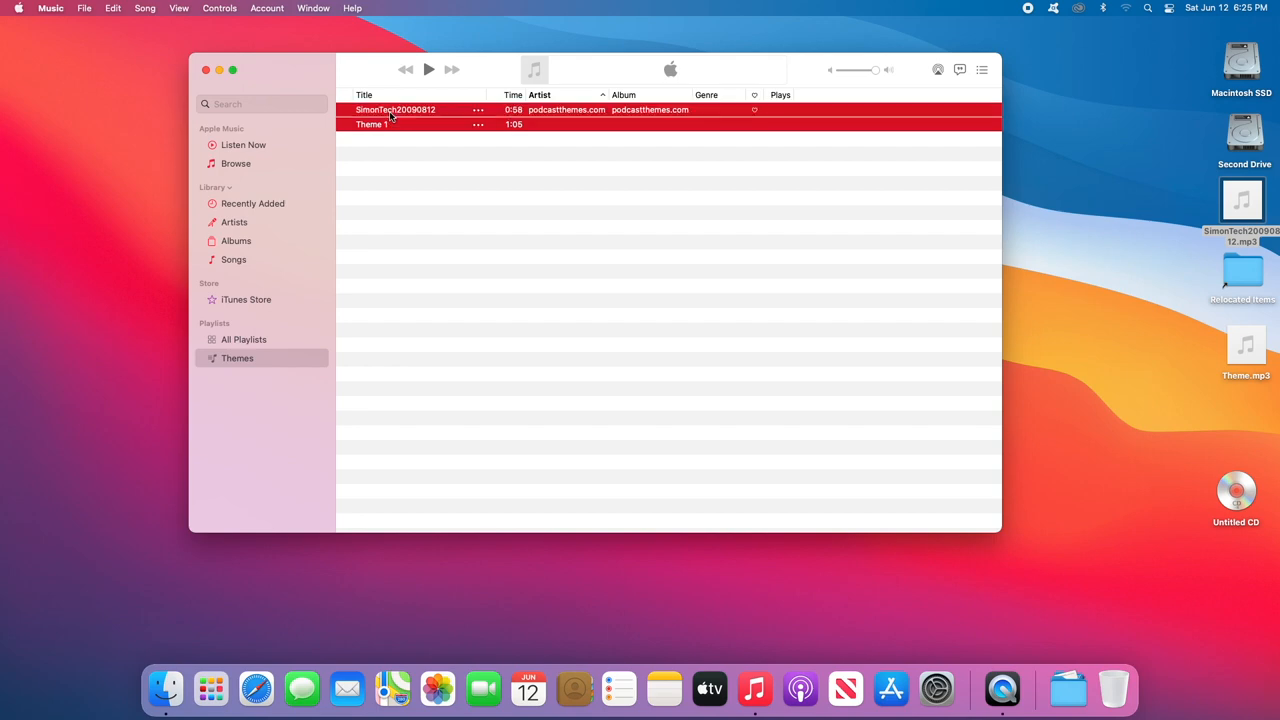
right_click(395, 109)
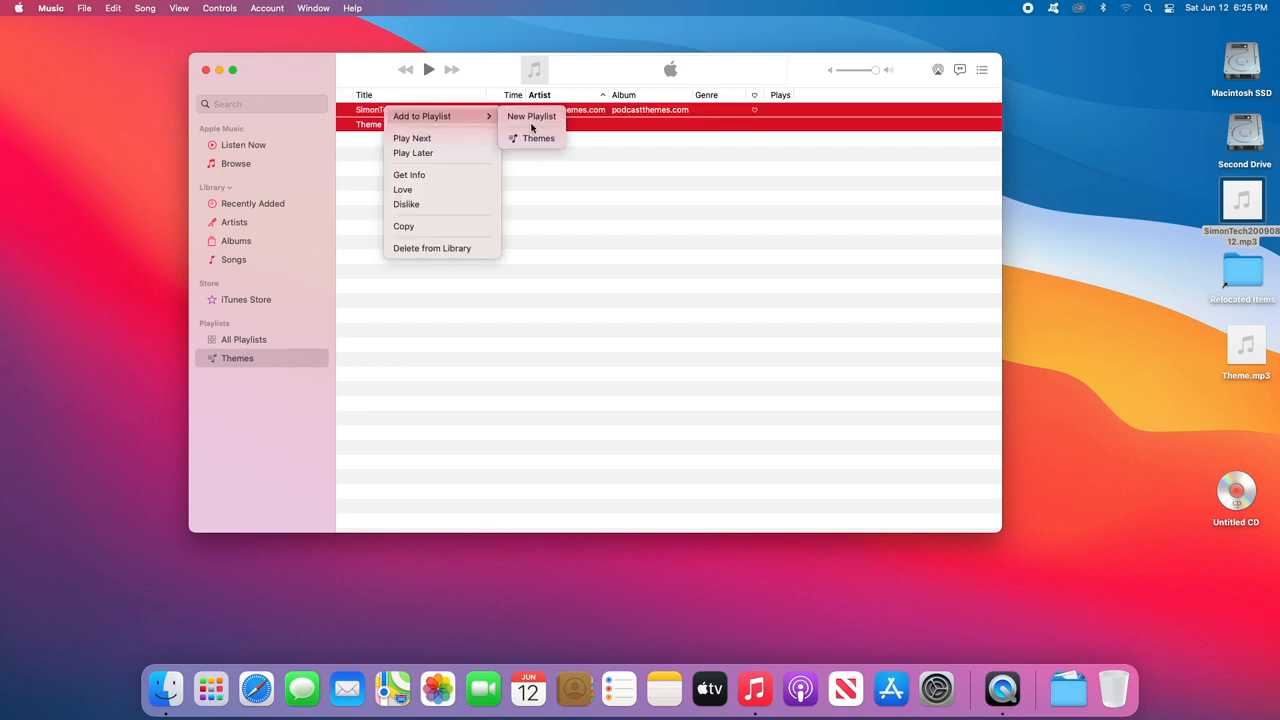
left_click(538, 138)
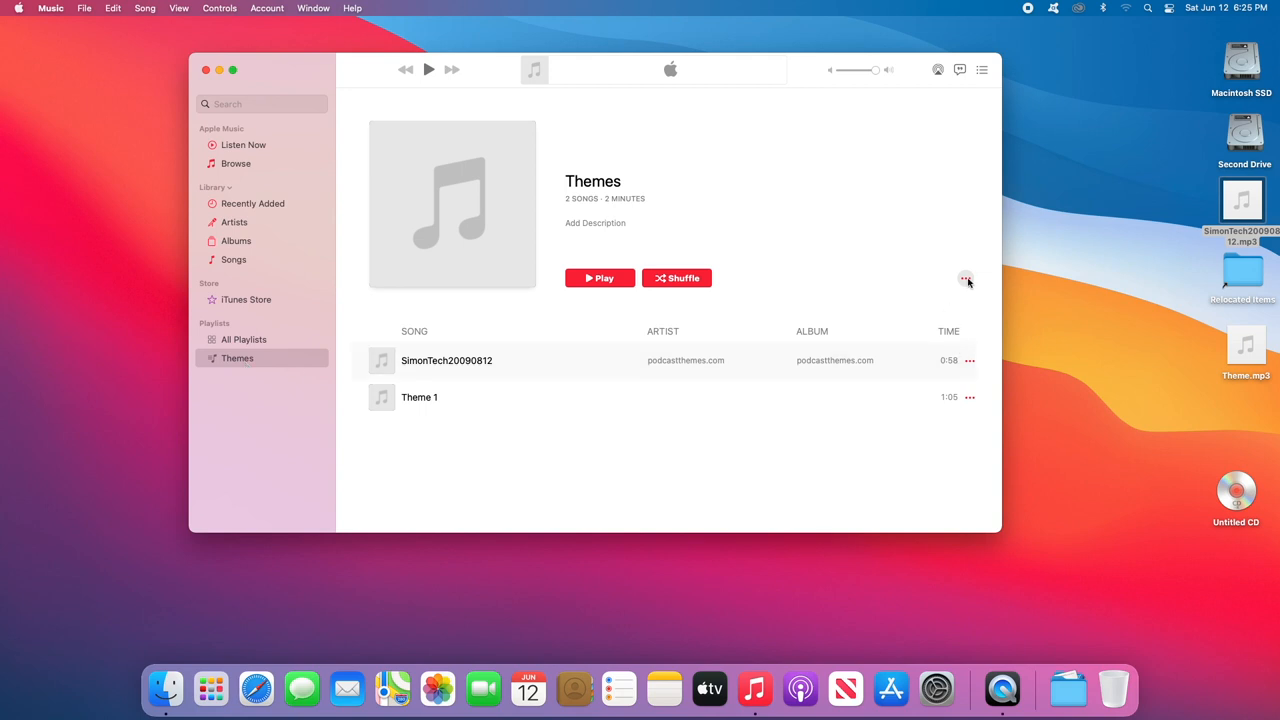
Step: Burn the Themes playlist to disc as an Audio CD
left_click(966, 278)
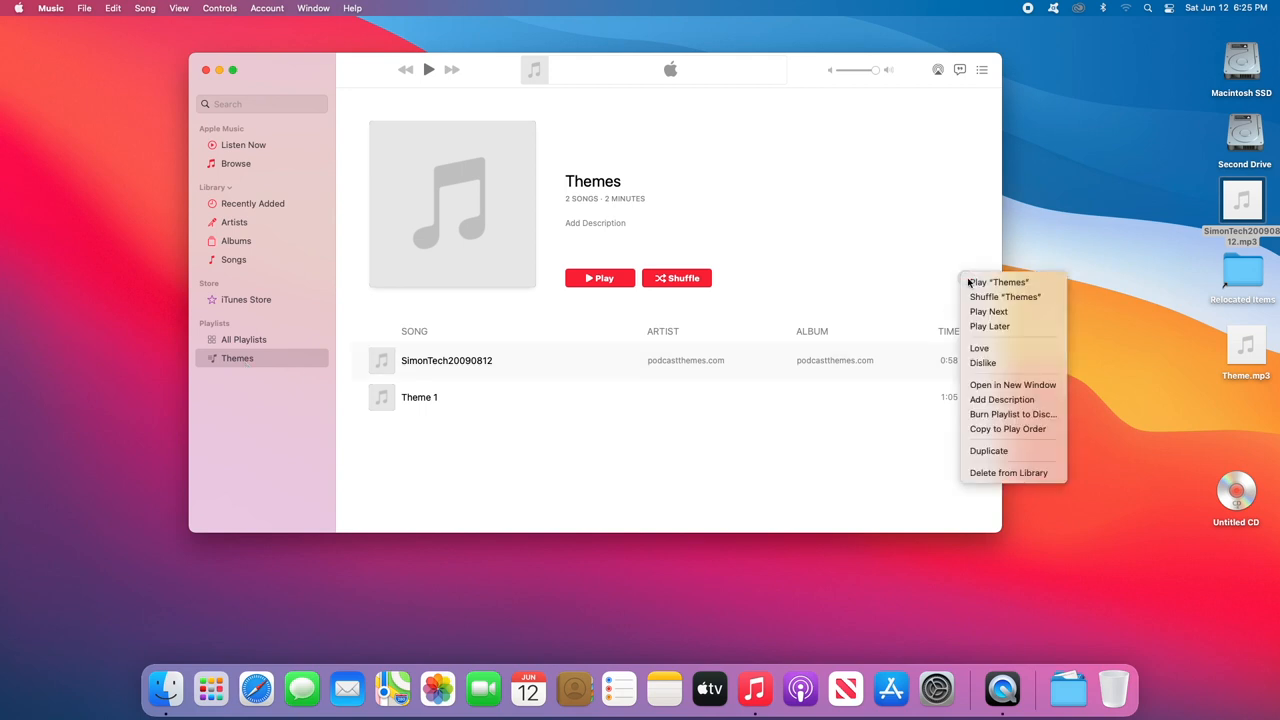
mouse_move(1002, 399)
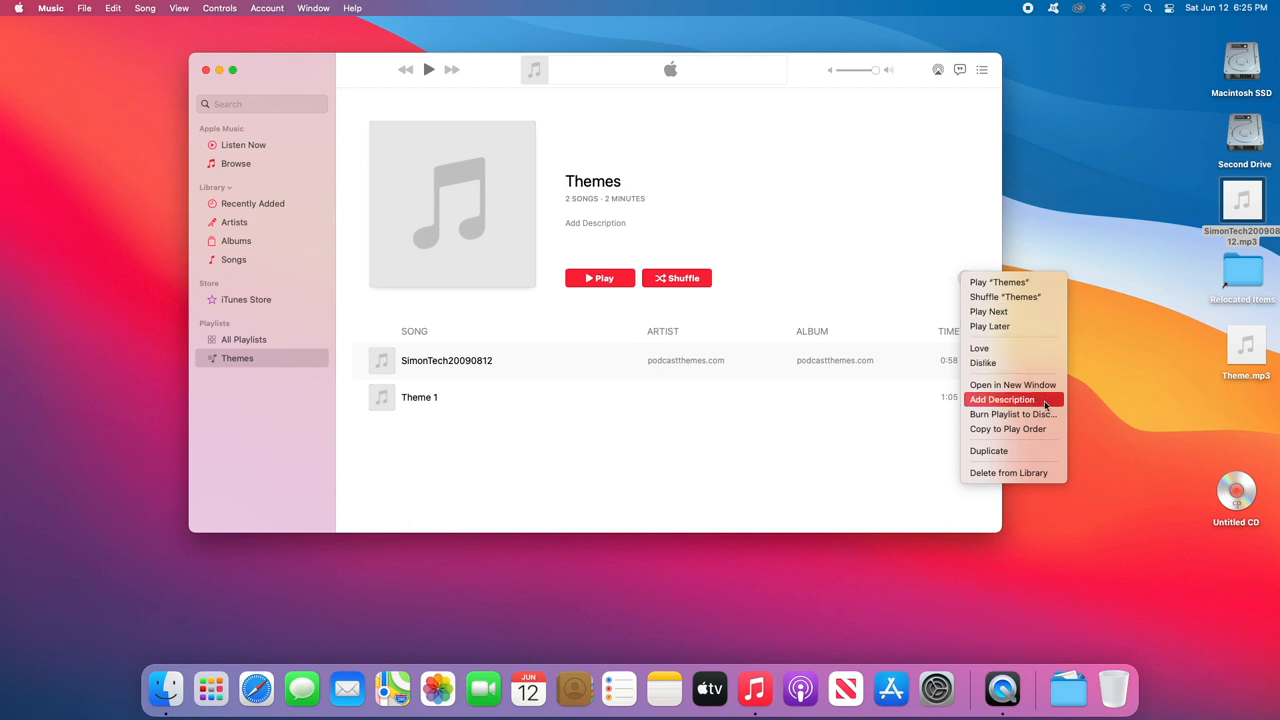
mouse_move(1013, 414)
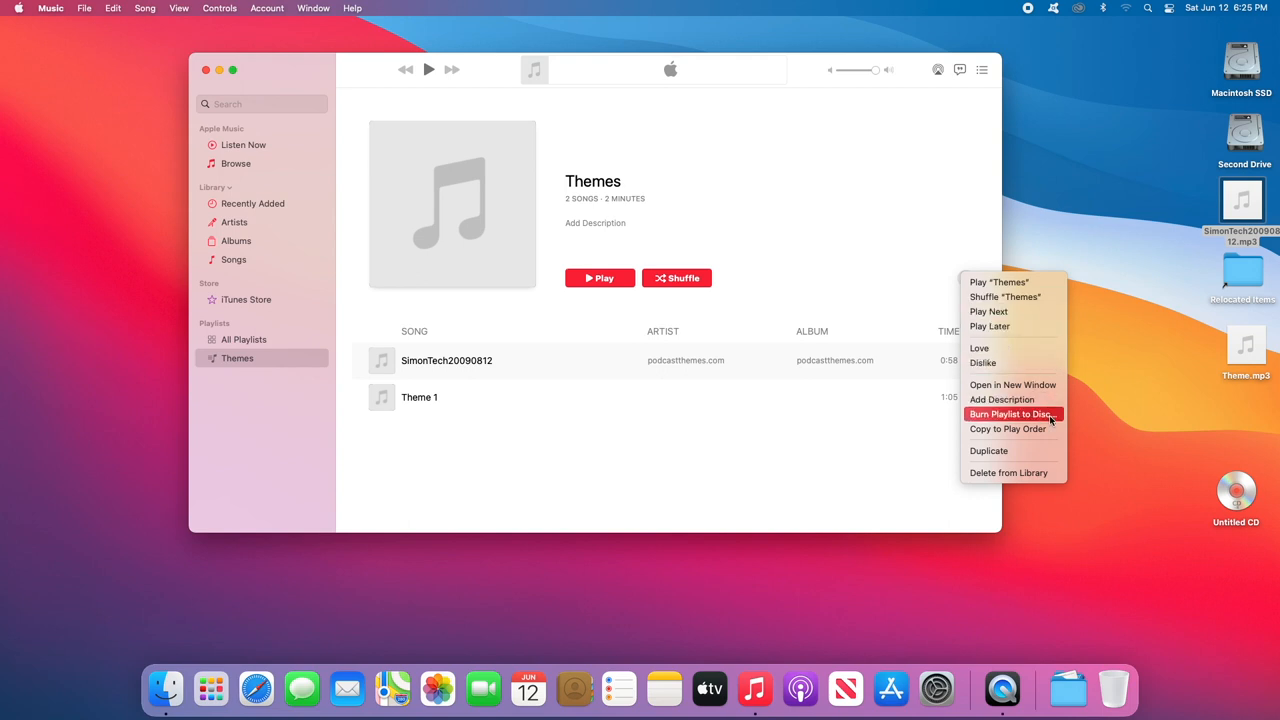
left_click(1050, 420)
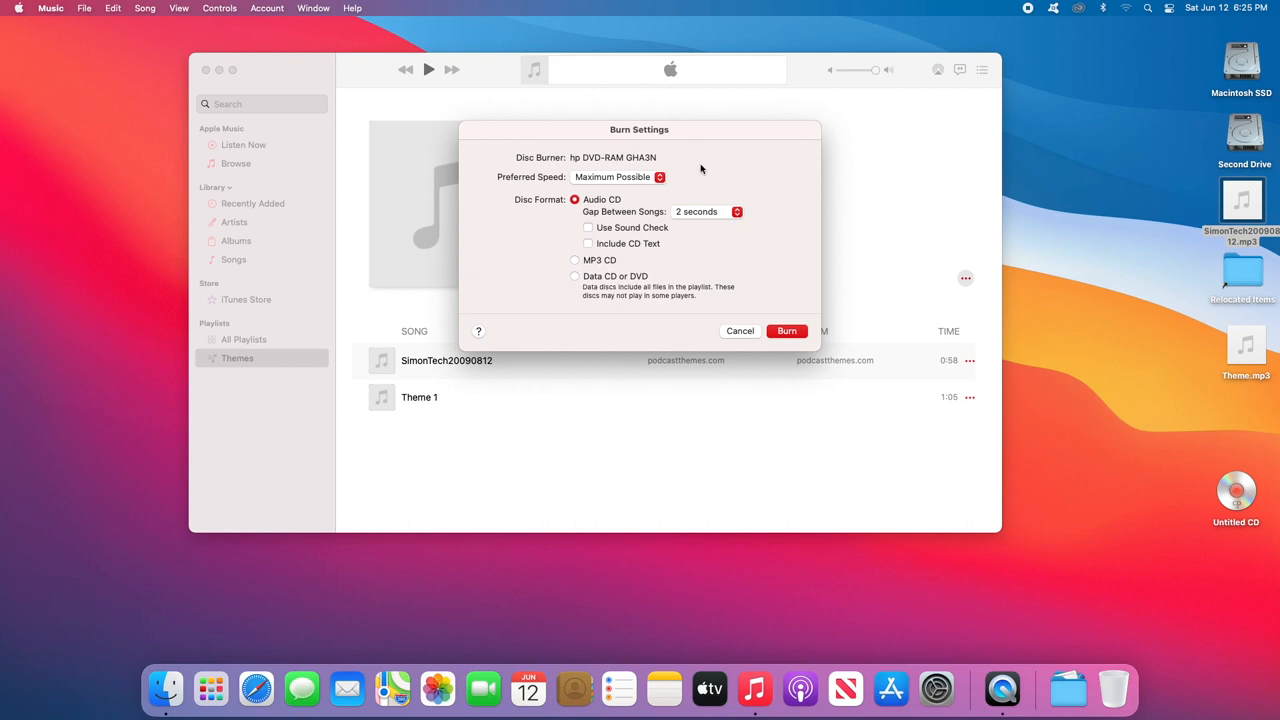
left_click(786, 331)
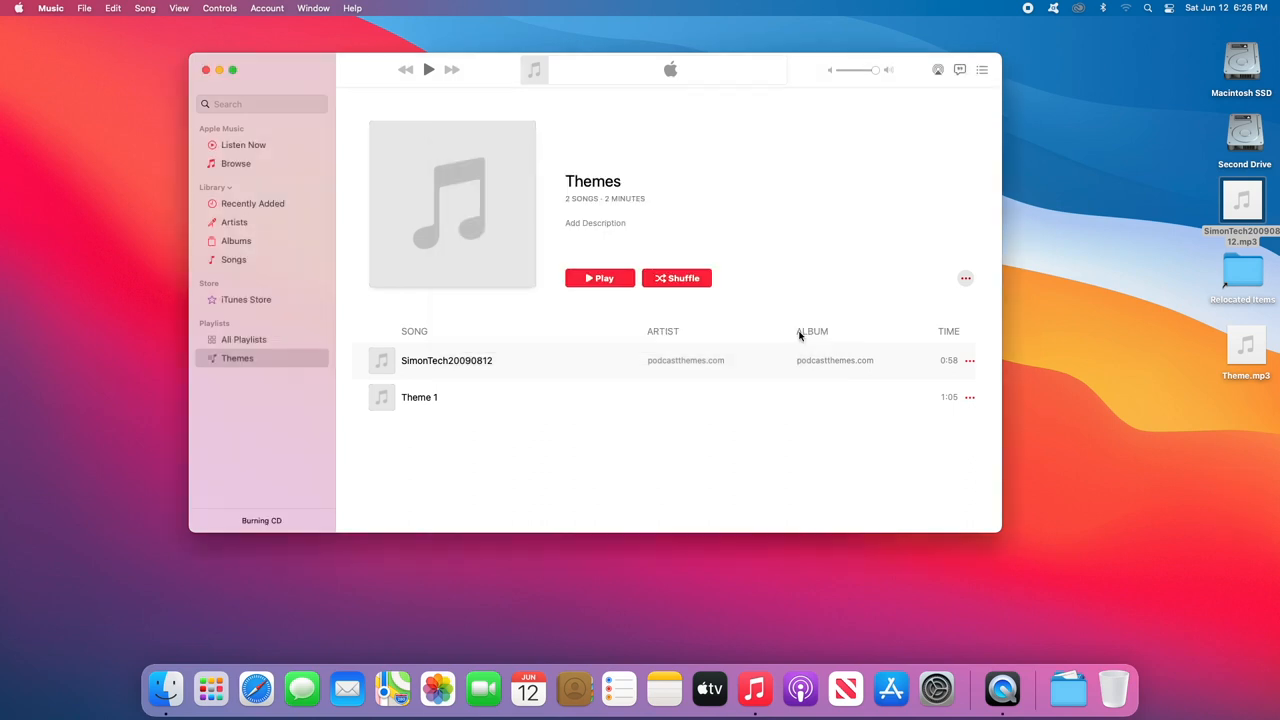